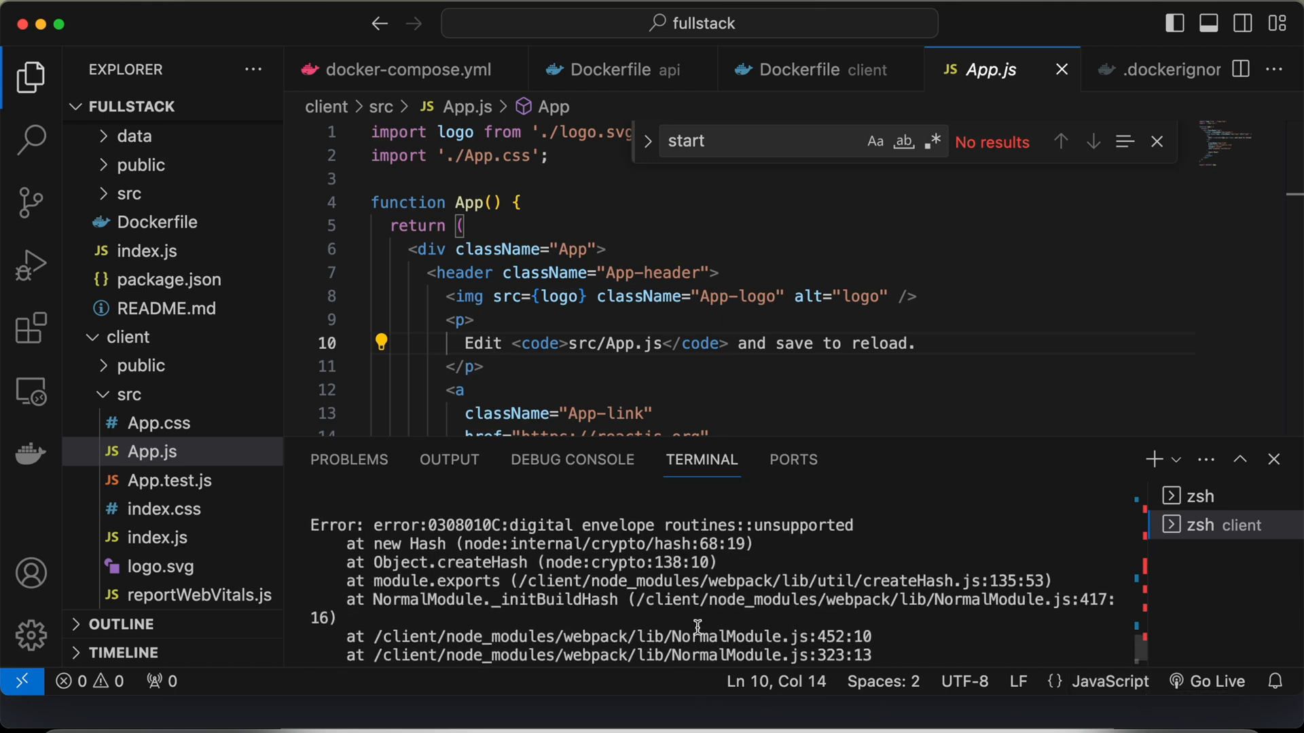
Locate the client's package.json in the Explorer and jump to its start script
scroll("up", 3)
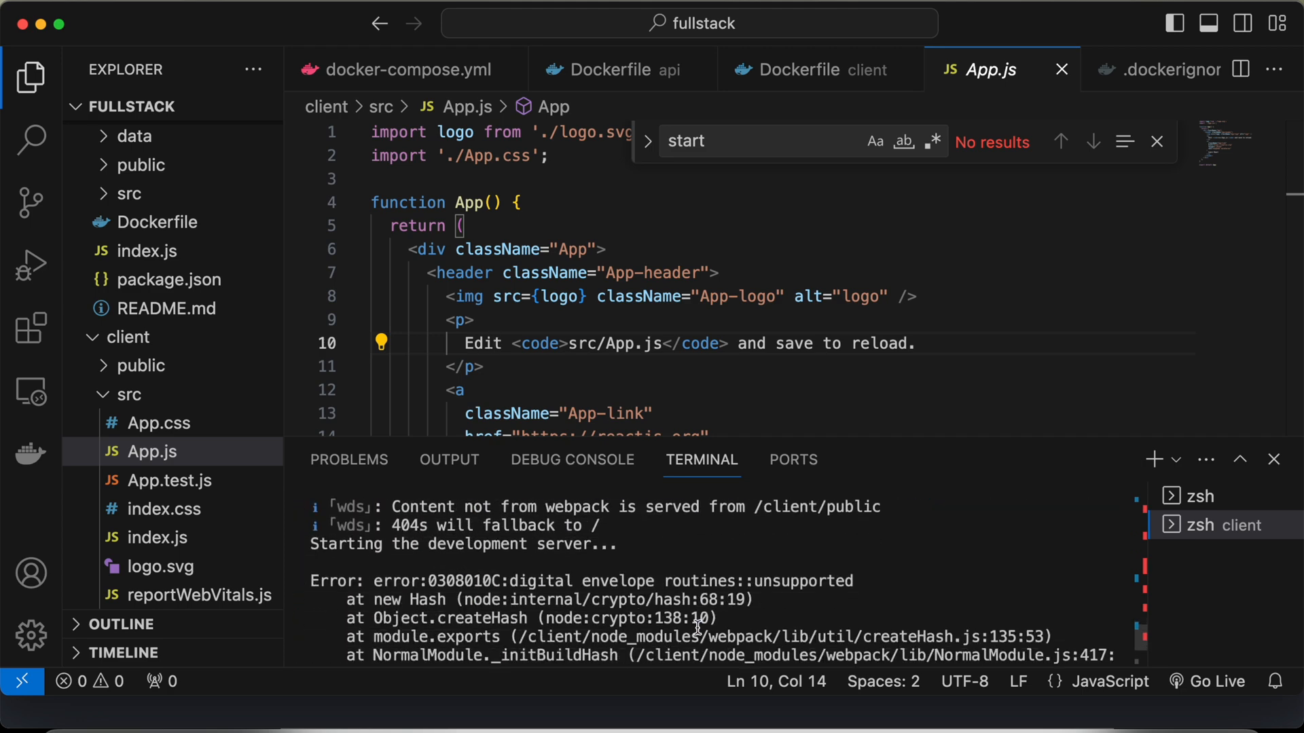
scroll("down", 3)
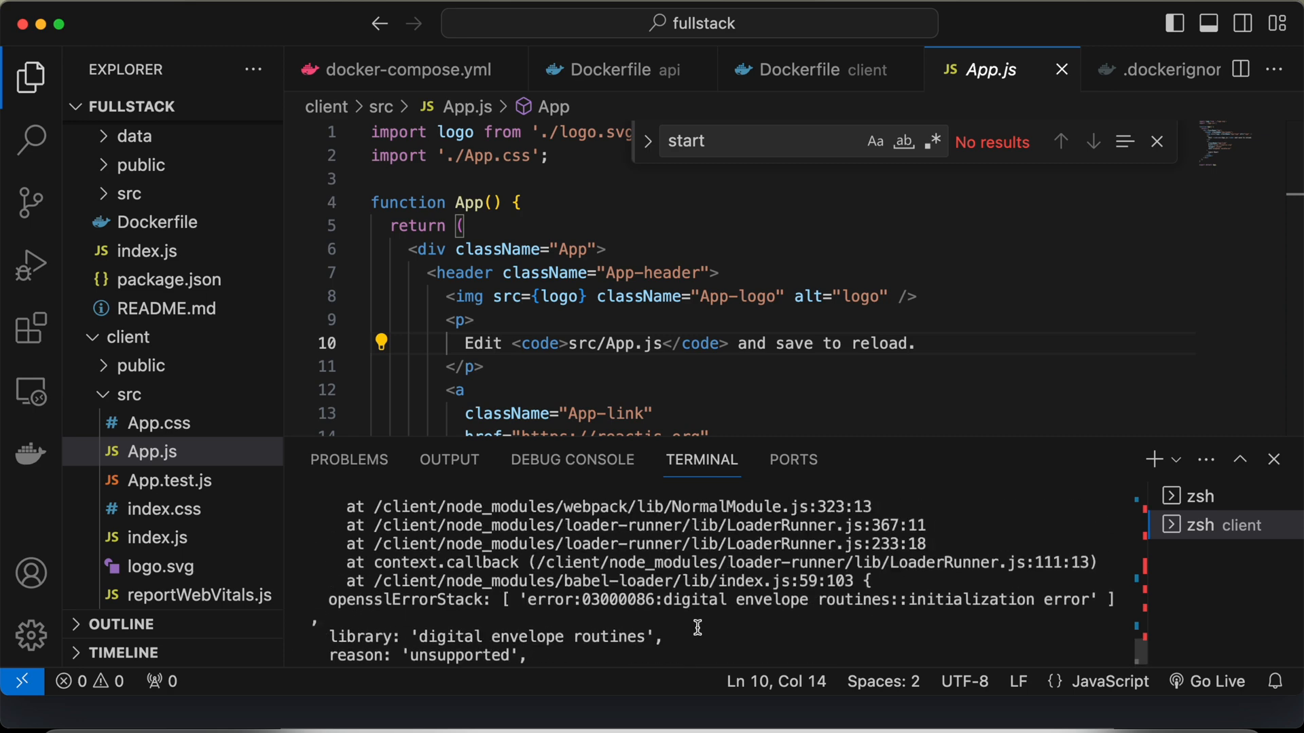
scroll("down", 3)
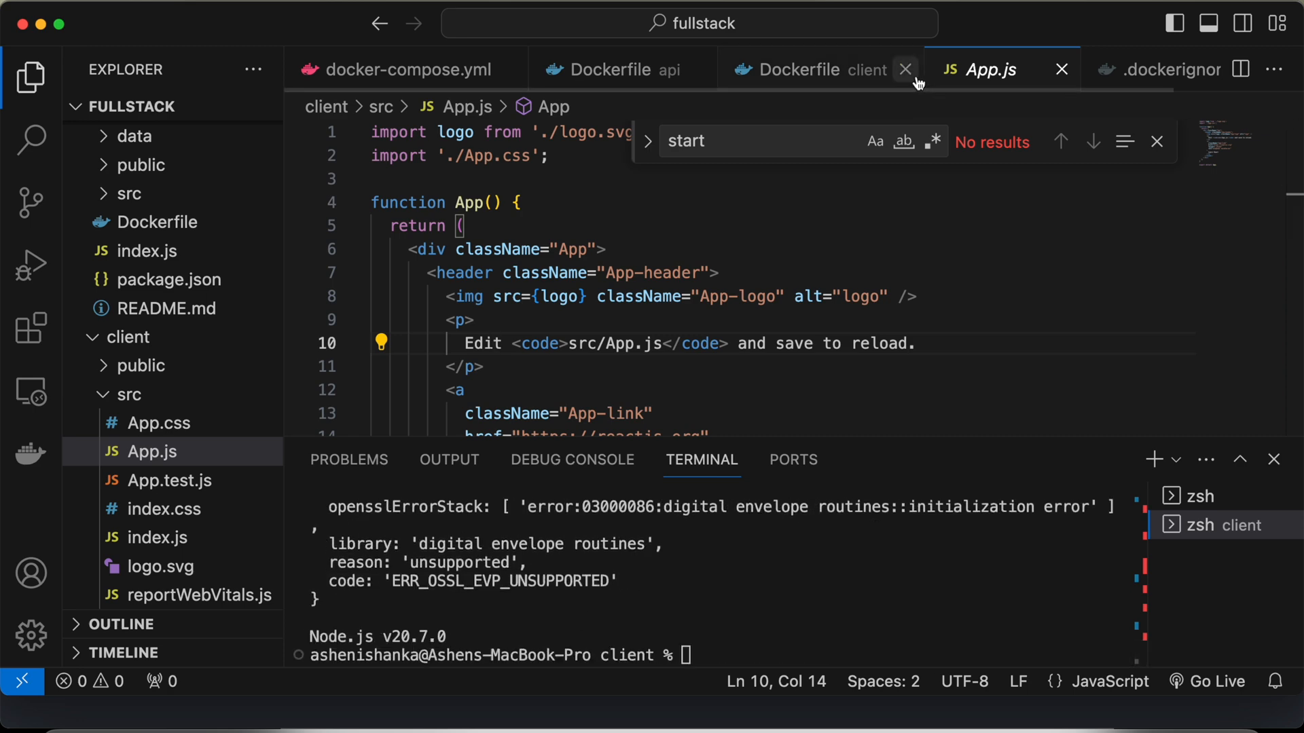
scroll("down", 3)
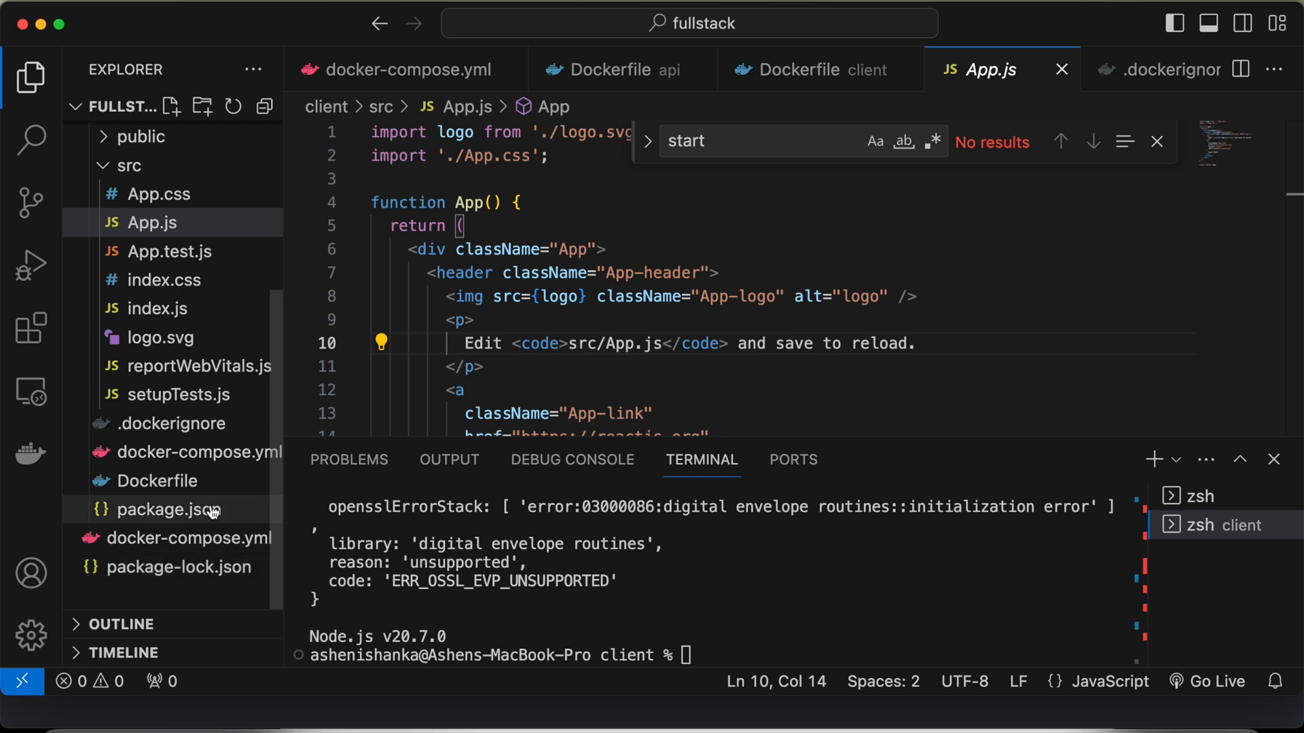
left_click(165, 509)
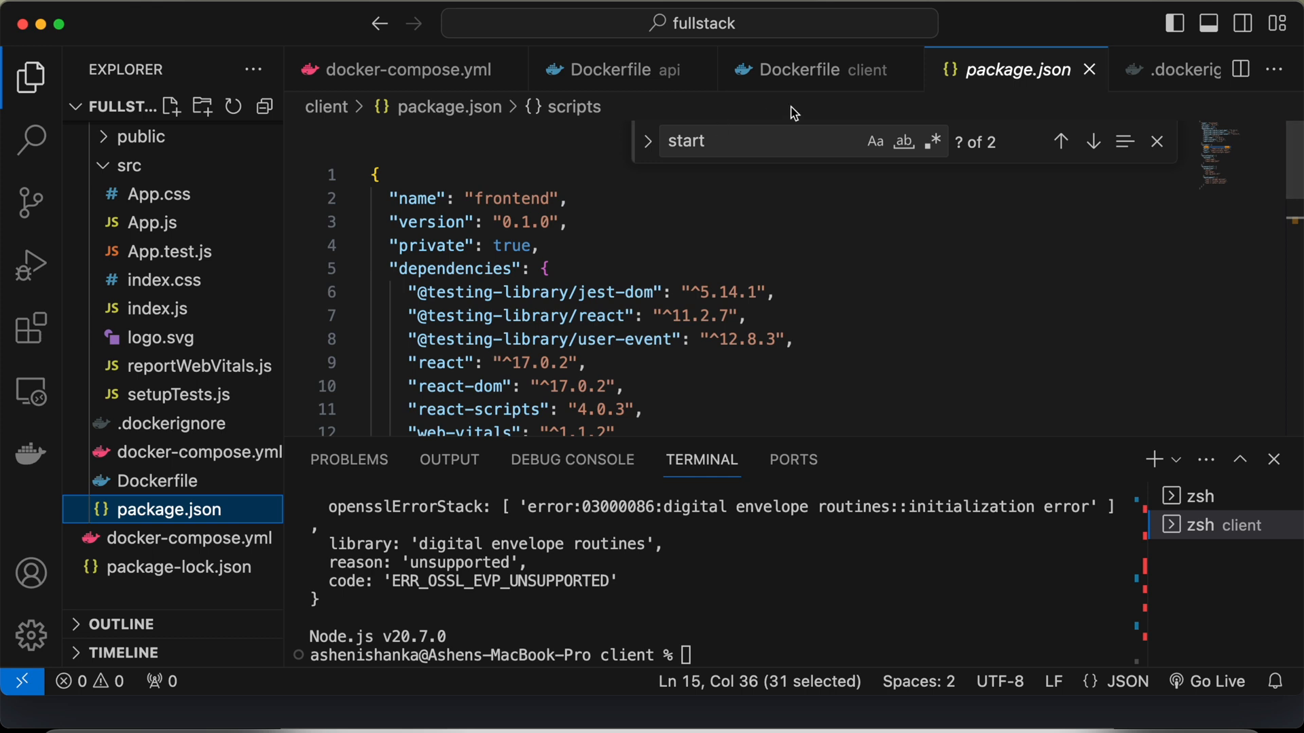
key("Backspace")
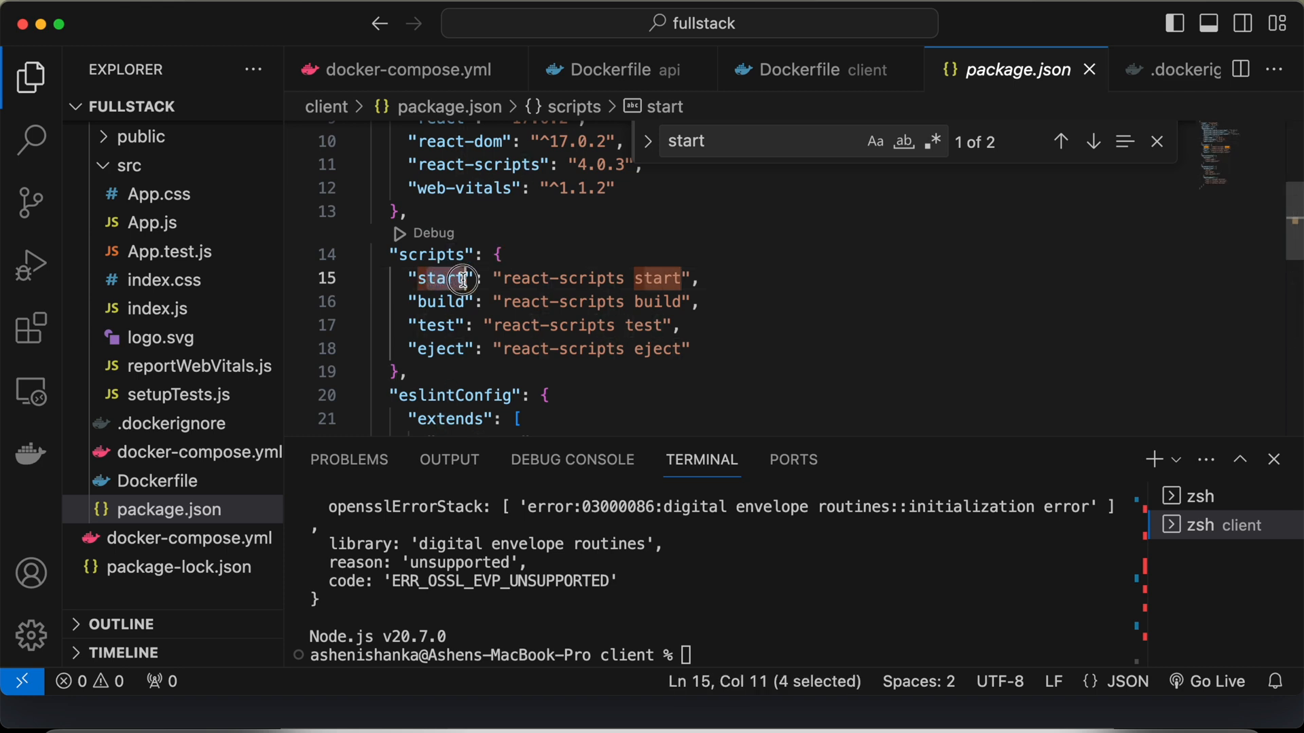
Clear the start script's command so its value is an empty string
left_click(406, 254)
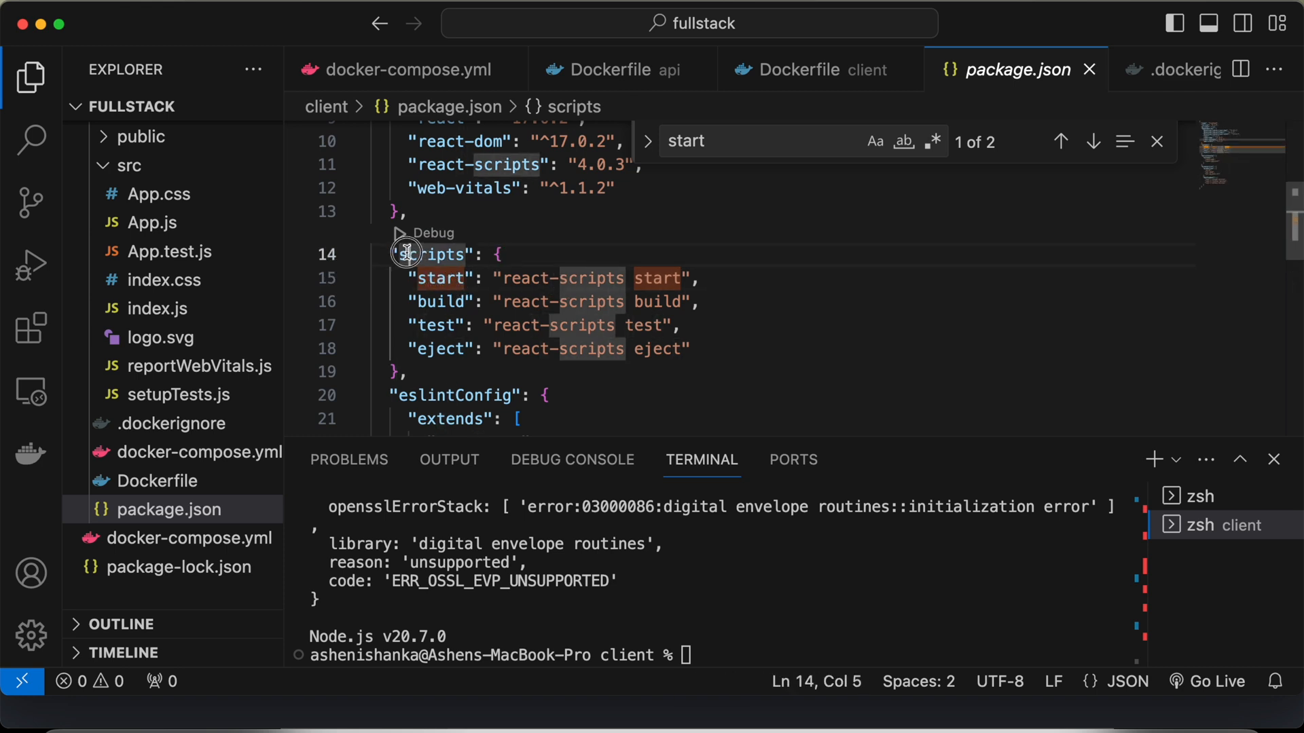
double_click(432, 254)
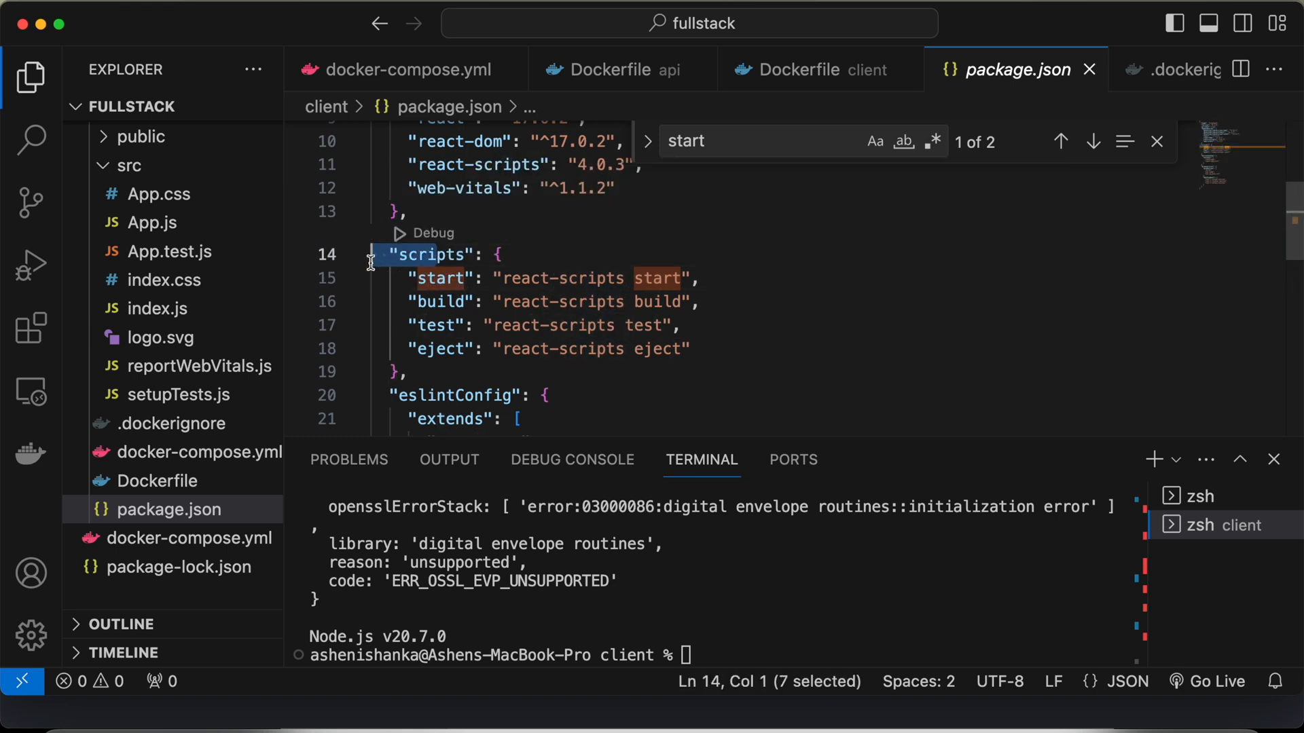
left_click(511, 279)
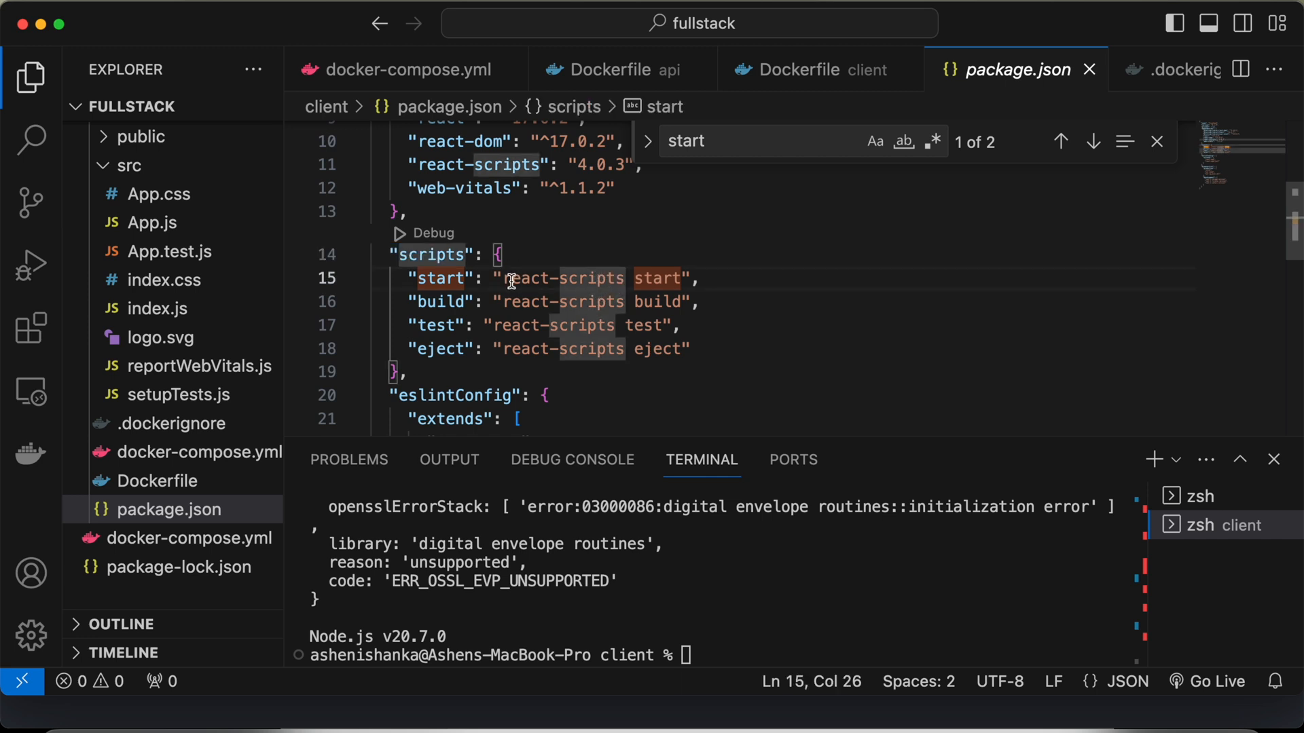
left_click(508, 279)
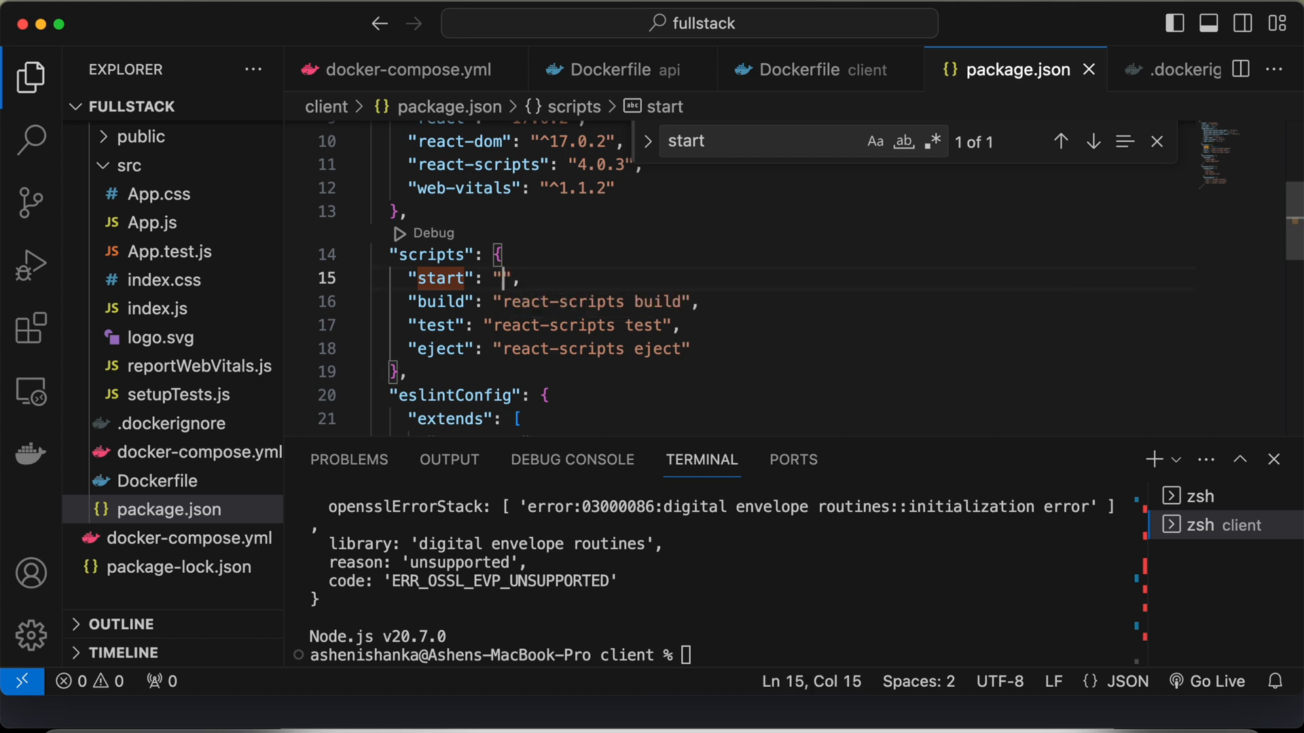
Set the start script to "react-scripts --openssl-legacy-provider start"
type("react-scripts --openssl-legacy-provider start")
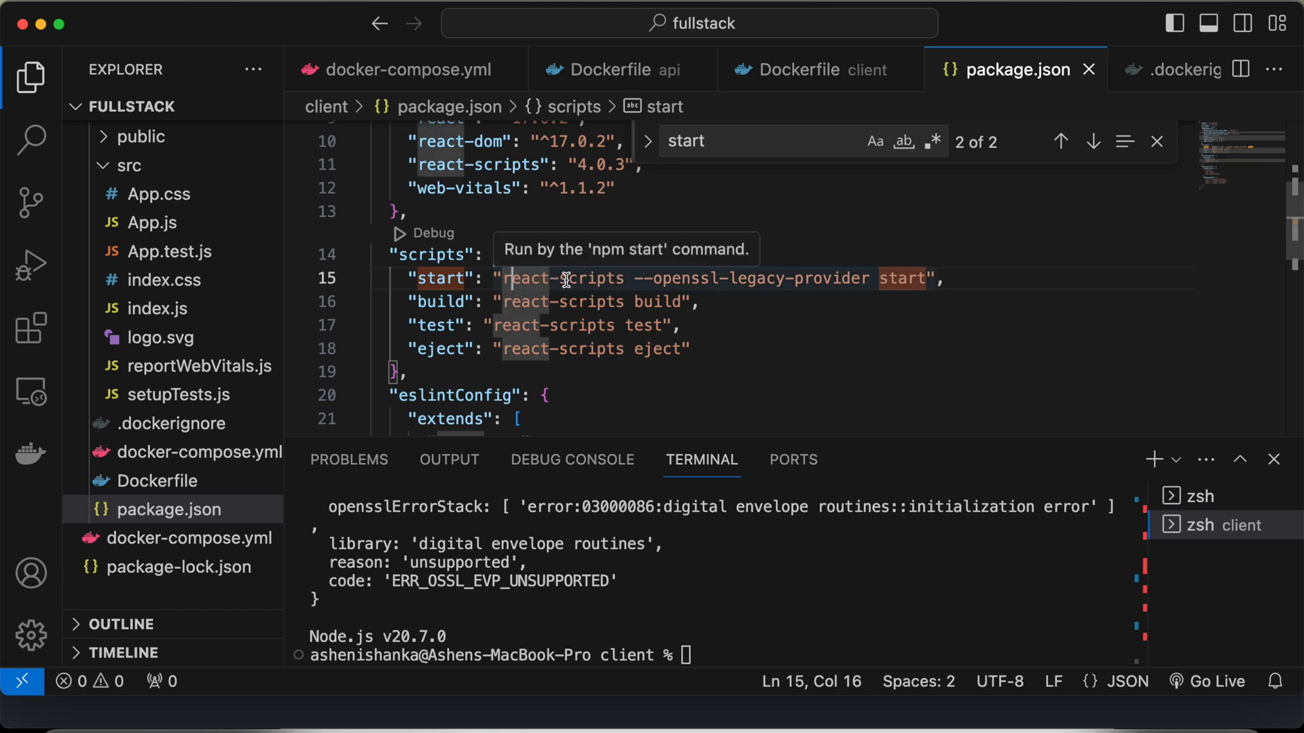
mouse_move(724, 283)
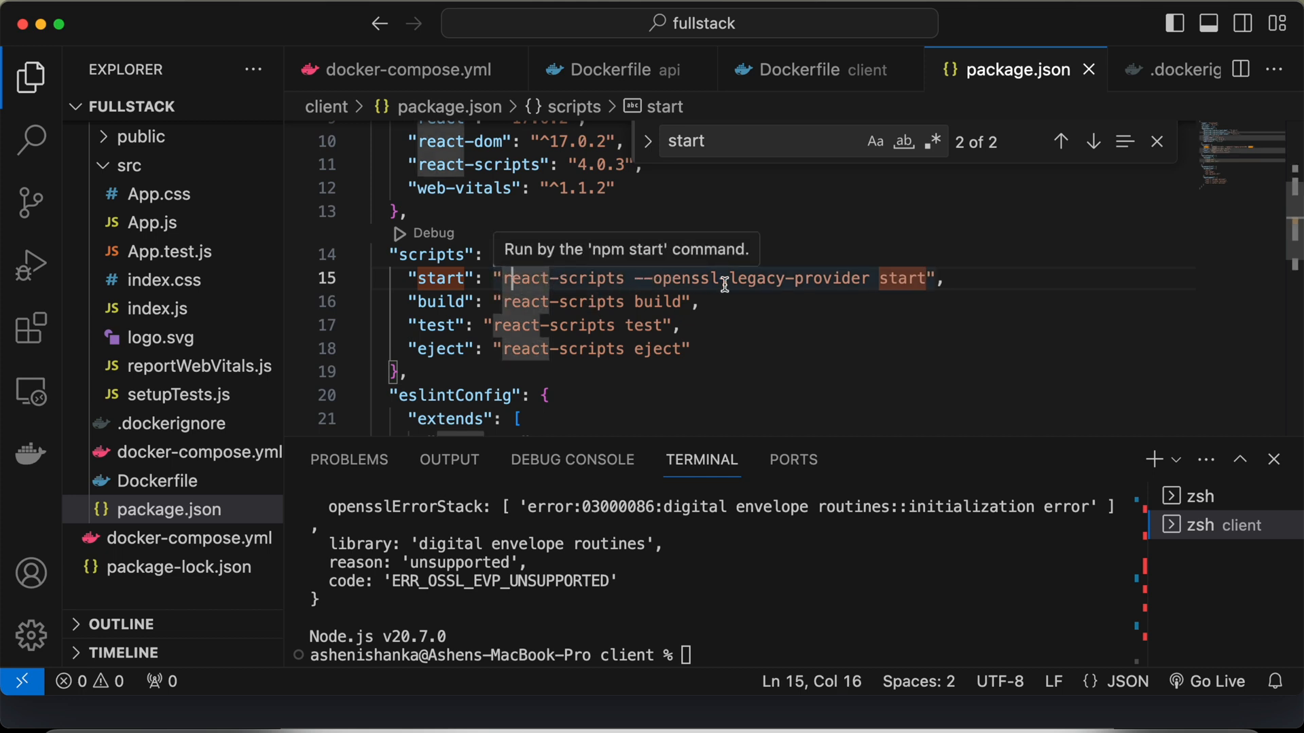
mouse_move(838, 297)
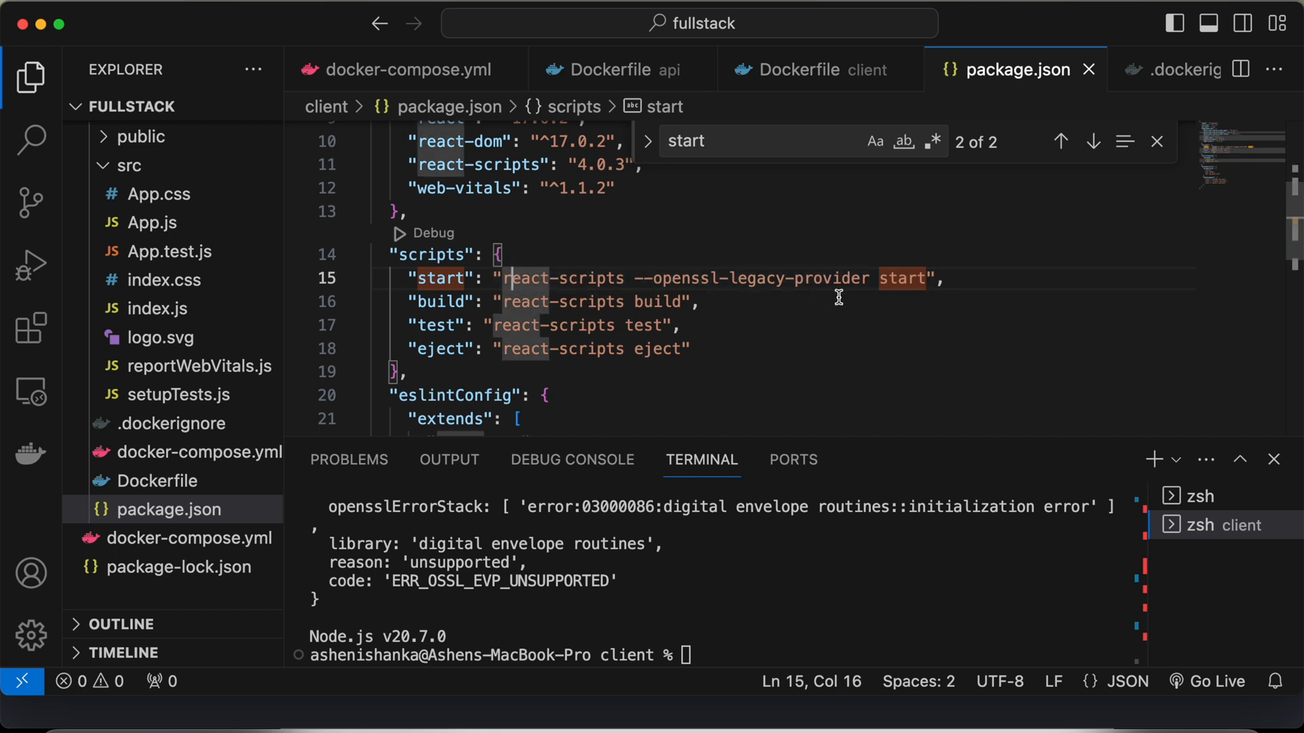
mouse_move(914, 291)
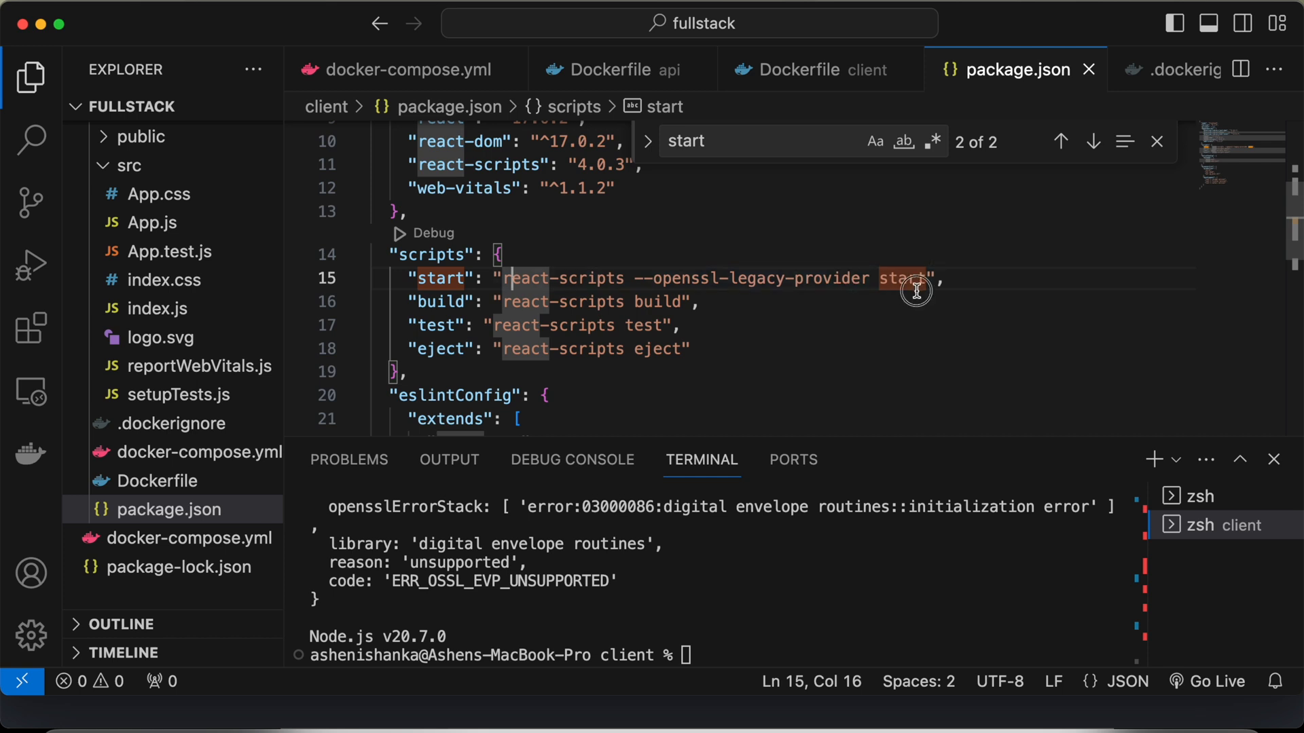
left_click(914, 302)
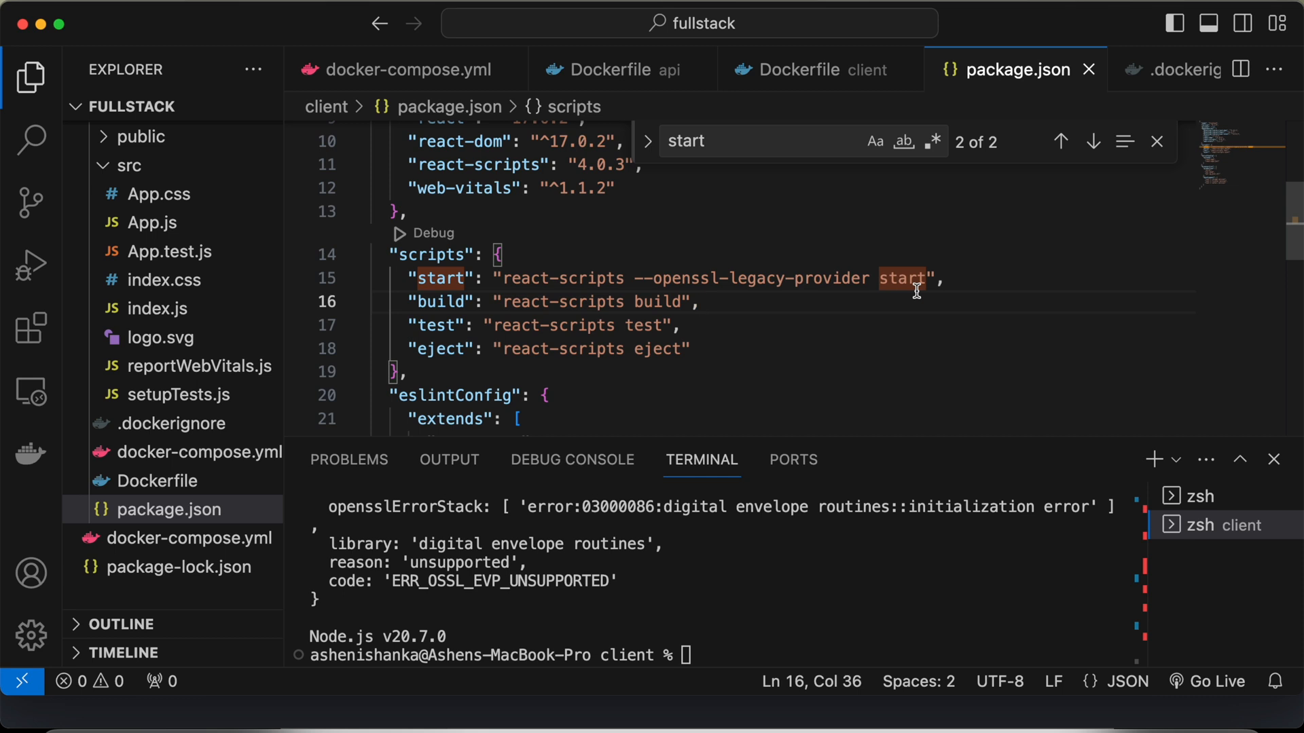
mouse_move(735, 592)
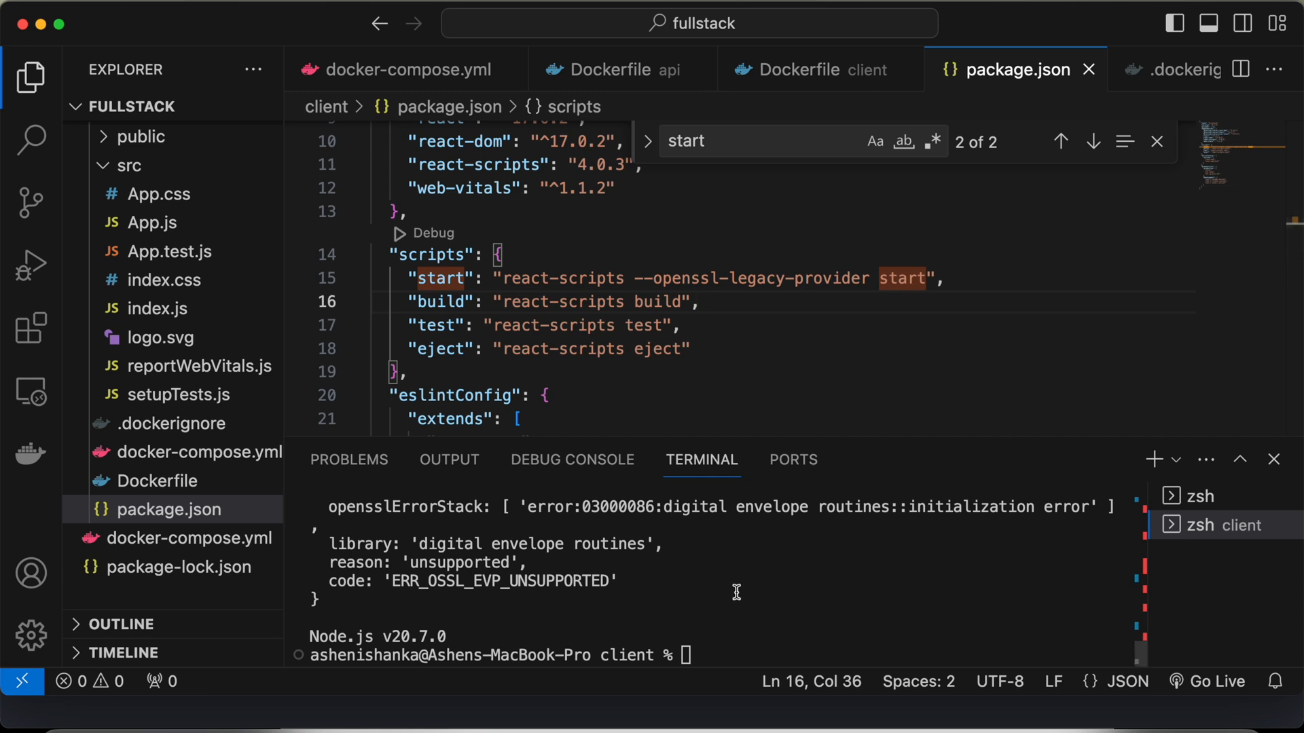
Run docker run -p 3000:3000 ashenishanka/frontend so the dev server serves on localhost:3000
type("docker run -p 3000:3000 ashenishanka/frontend")
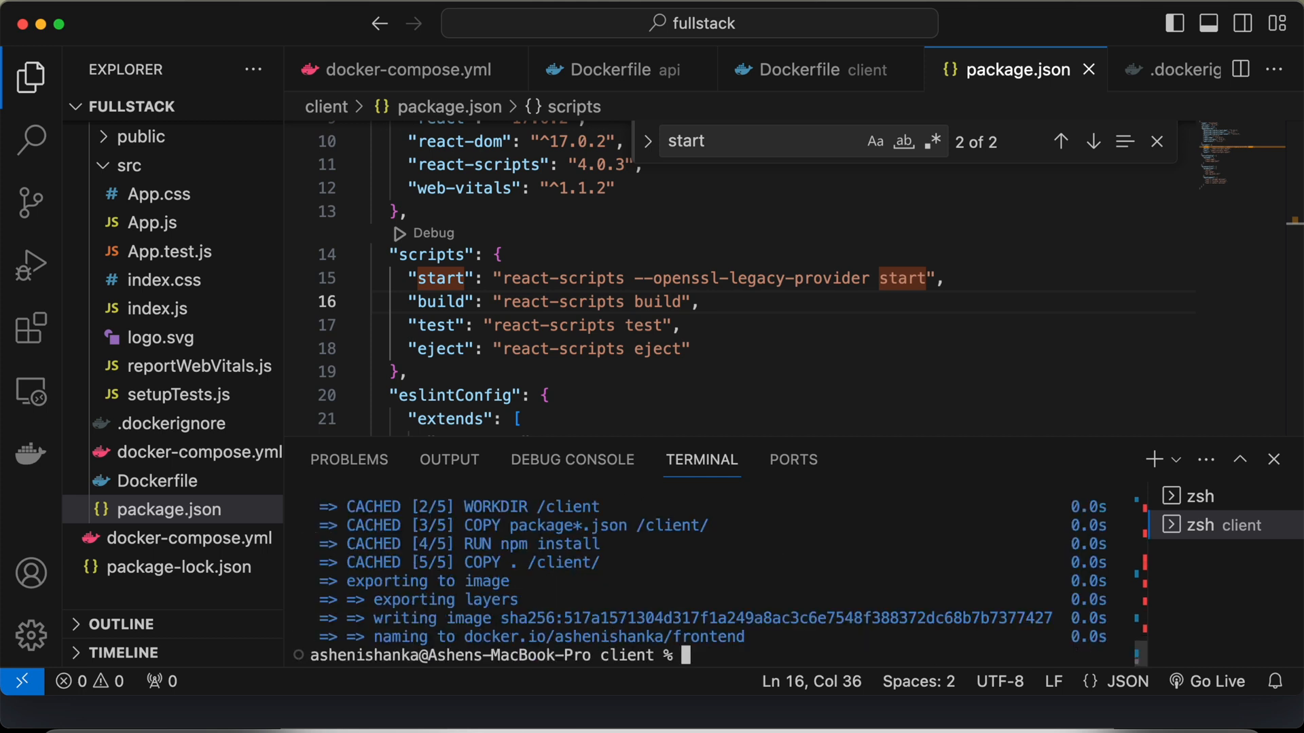
type("docker run -p 3000:3000 ashenishanka/frontend")
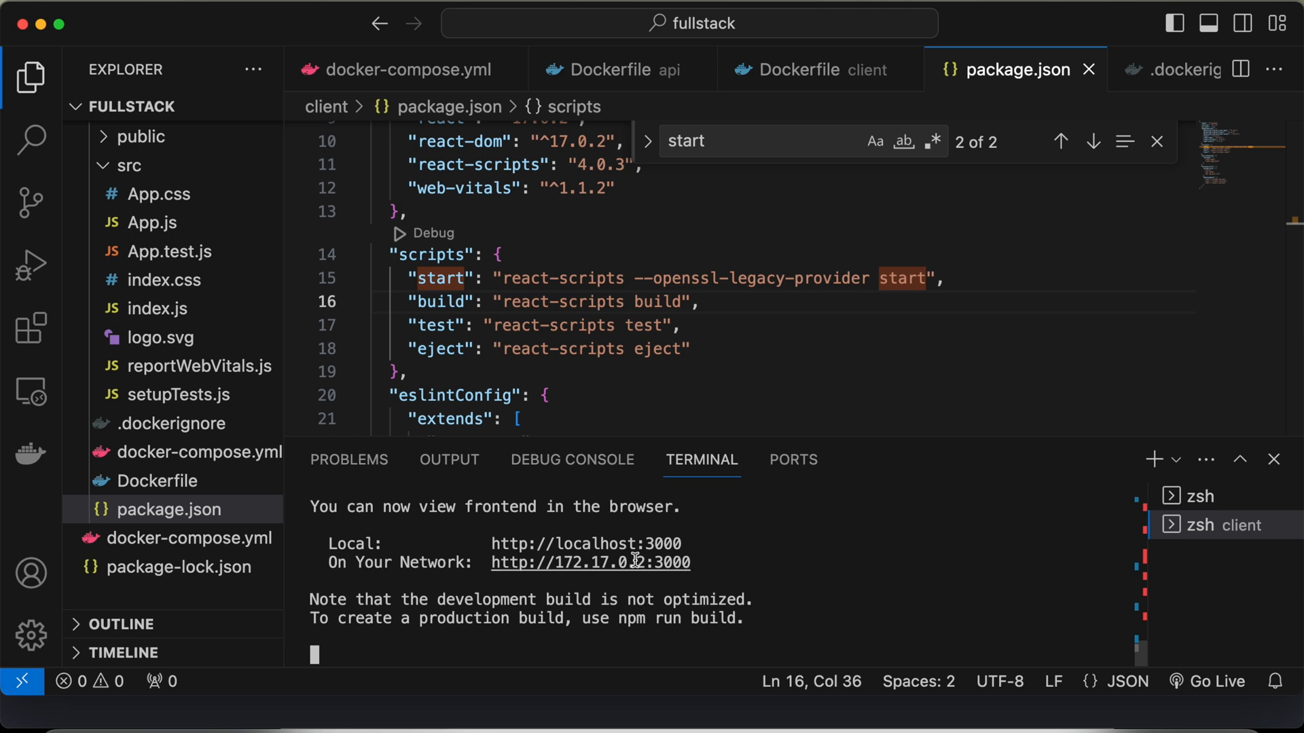
mouse_move(614, 572)
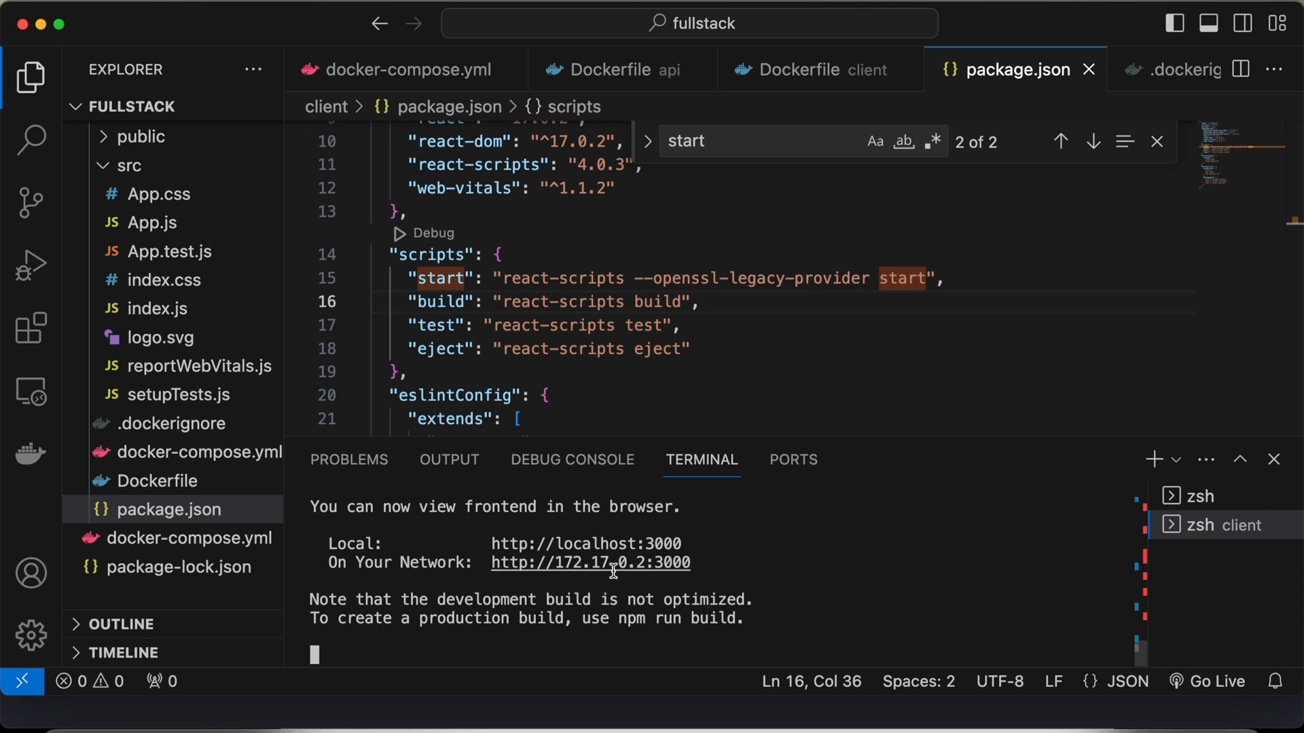